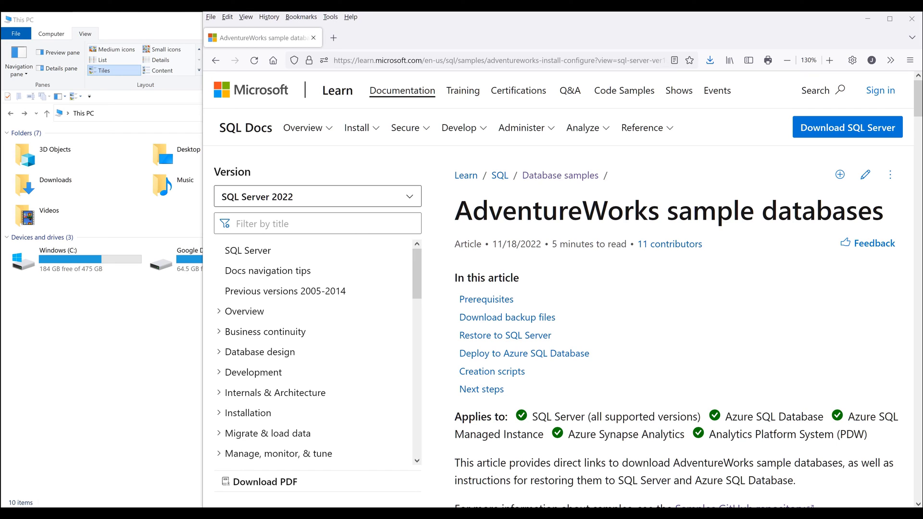
{"action": "mouse_move", "coordinate": [706, 304]}
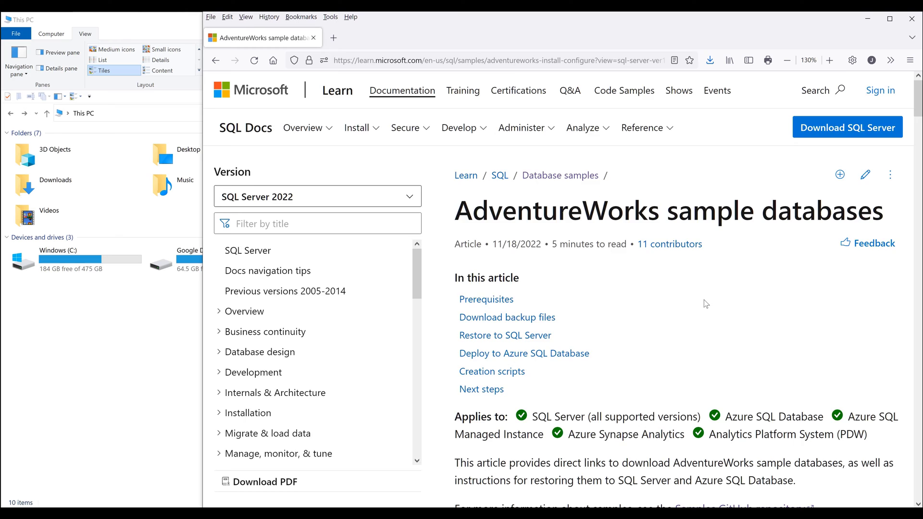
Scroll the AdventureWorks sample databases article down to its Prerequisites section
{"action": "scroll", "scroll_direction": "down", "scroll_amount": 3}
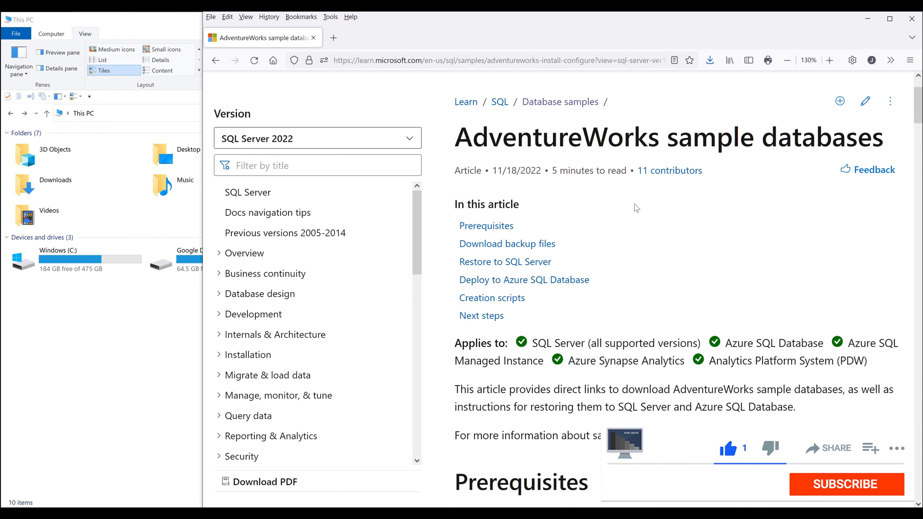
{"action": "left_click", "coordinate": [845, 485]}
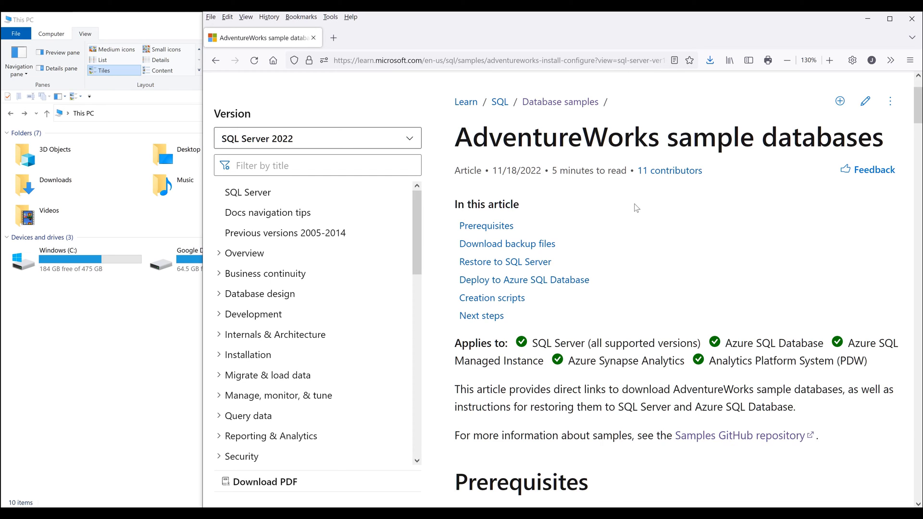
{"action": "mouse_move", "coordinate": [636, 240]}
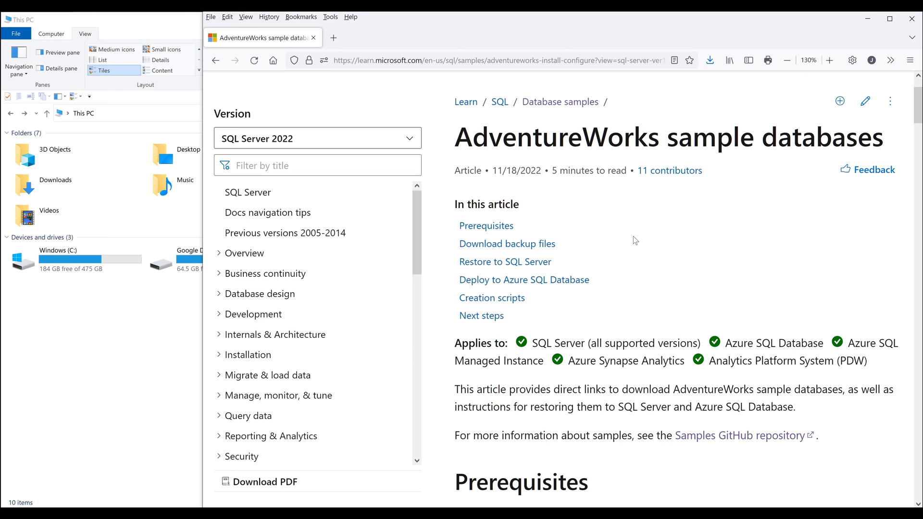
{"action": "mouse_move", "coordinate": [660, 192]}
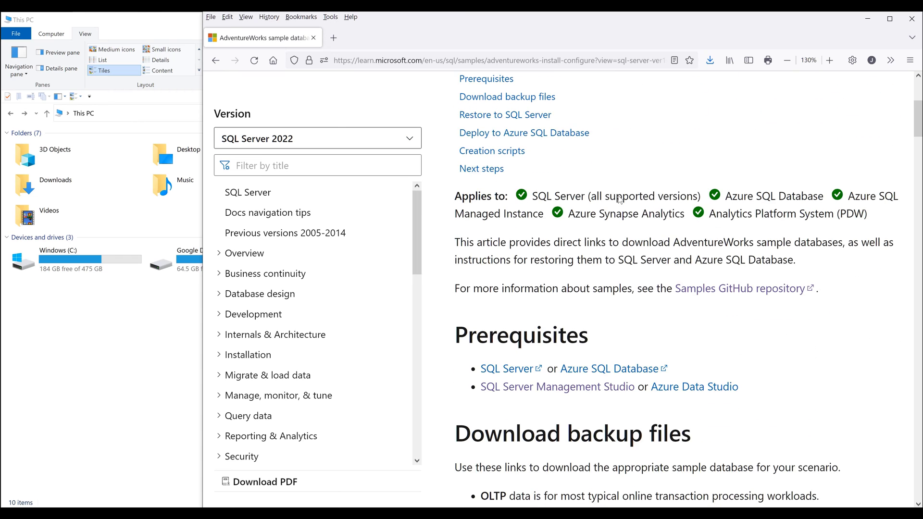
Scroll further to the Download backup files table of OLTP, Data Warehouse and Lightweight .bak links
{"action": "scroll", "scroll_direction": "down", "scroll_amount": 3}
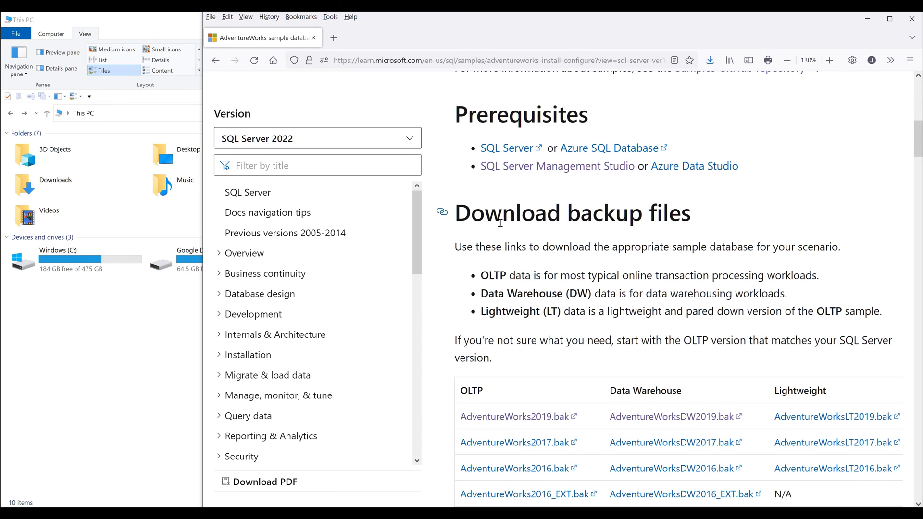
{"action": "scroll", "scroll_direction": "down", "scroll_amount": 3}
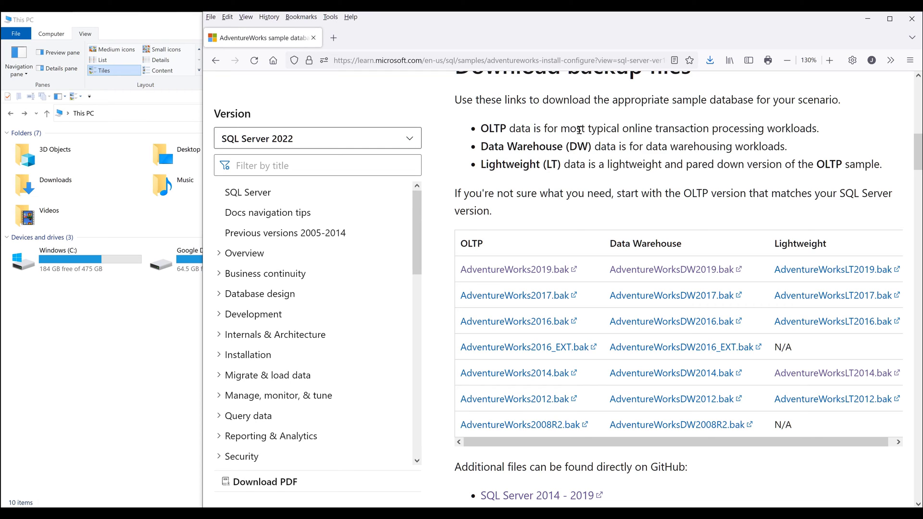
{"action": "mouse_move", "coordinate": [552, 253]}
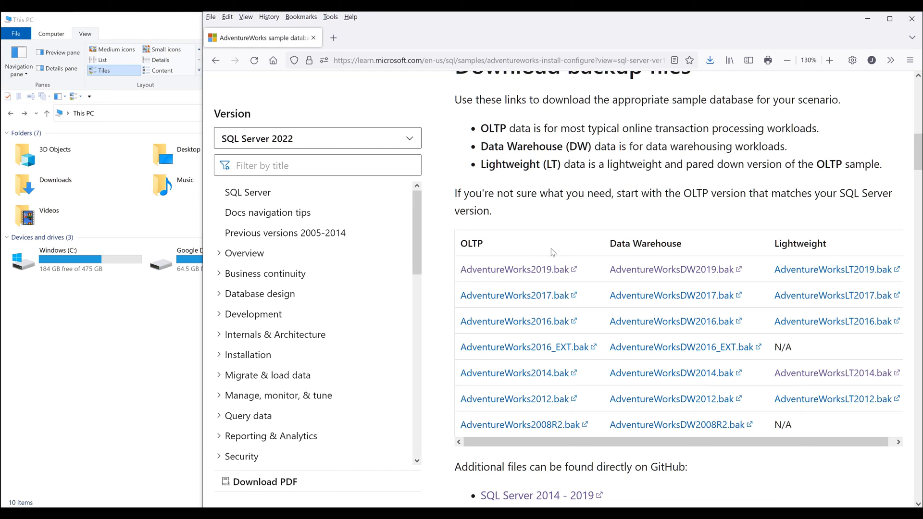
{"action": "mouse_move", "coordinate": [565, 186]}
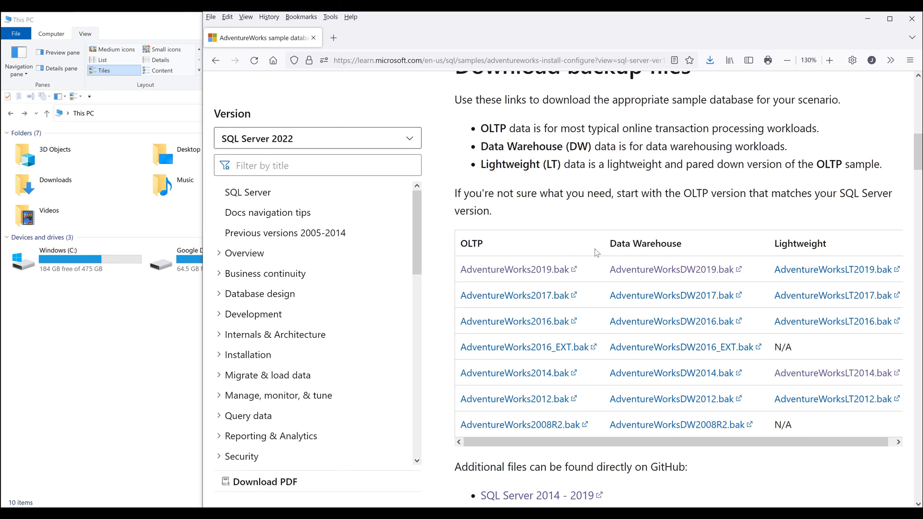
{"action": "mouse_move", "coordinate": [721, 243]}
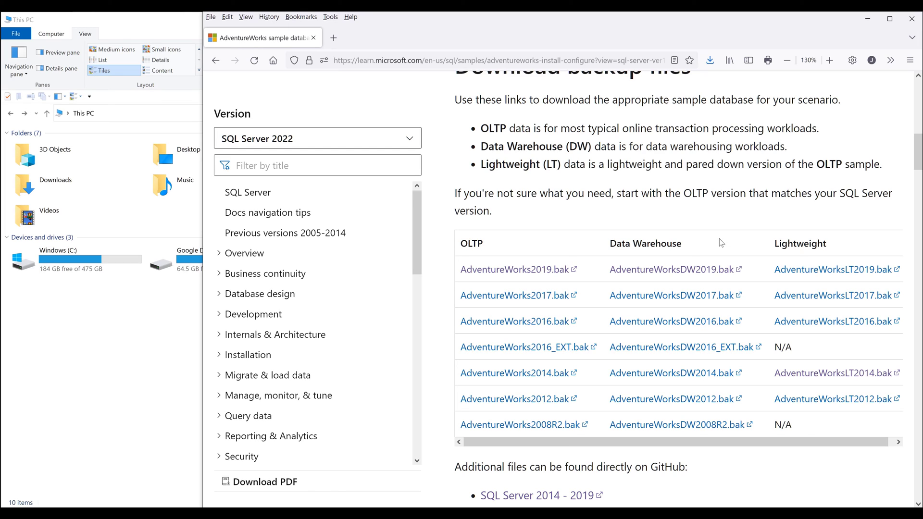
{"action": "mouse_move", "coordinate": [752, 235]}
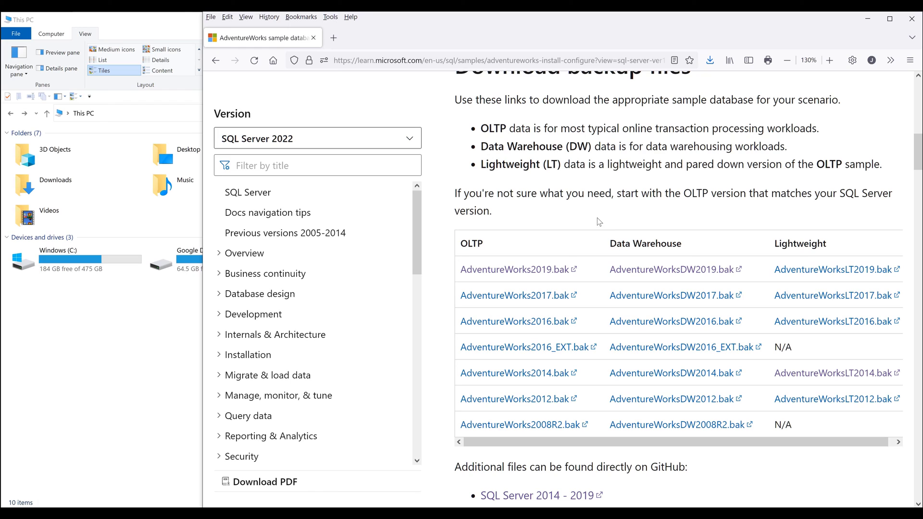
{"action": "mouse_move", "coordinate": [539, 239]}
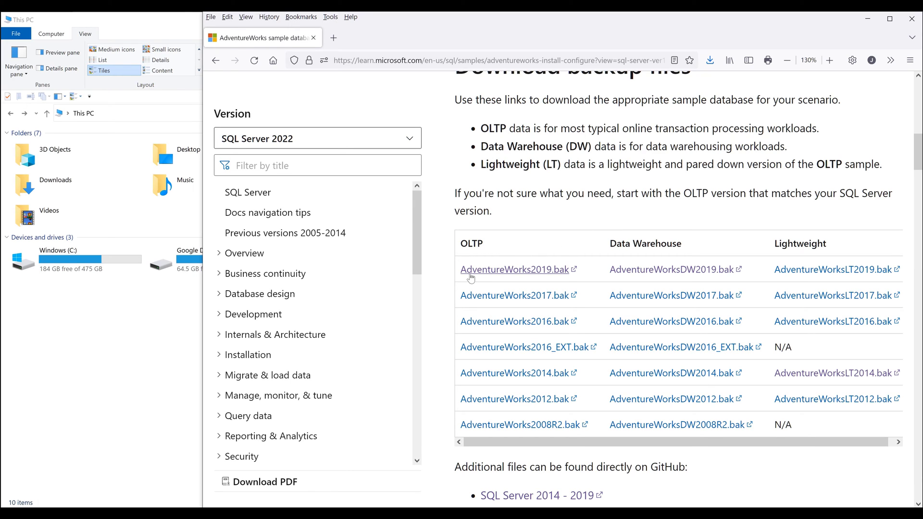
{"action": "mouse_move", "coordinate": [540, 273]}
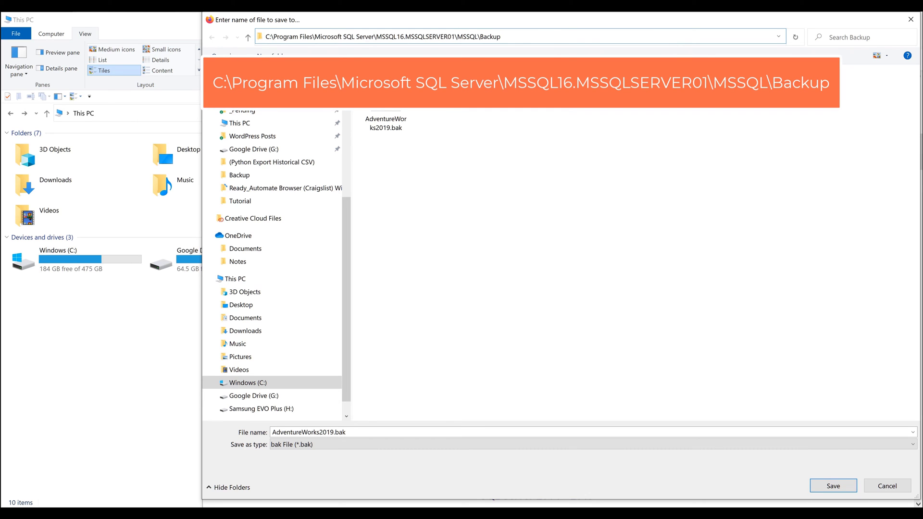
Inspect the save path C:\Program Files\Microsoft SQL Server\MSSQL16.MSSQLSERVER01\MSSQL\Backup in the address bar
{"action": "left_click", "coordinate": [500, 36]}
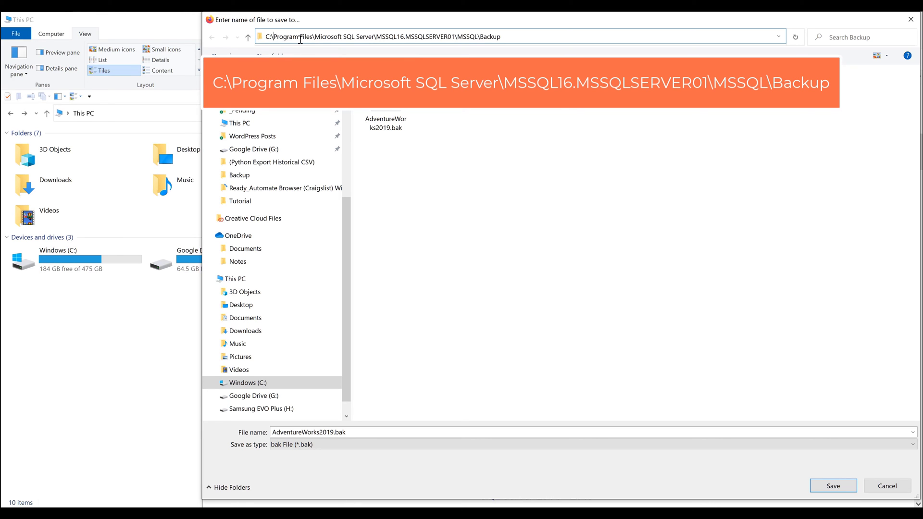
{"action": "double_click", "coordinate": [306, 37]}
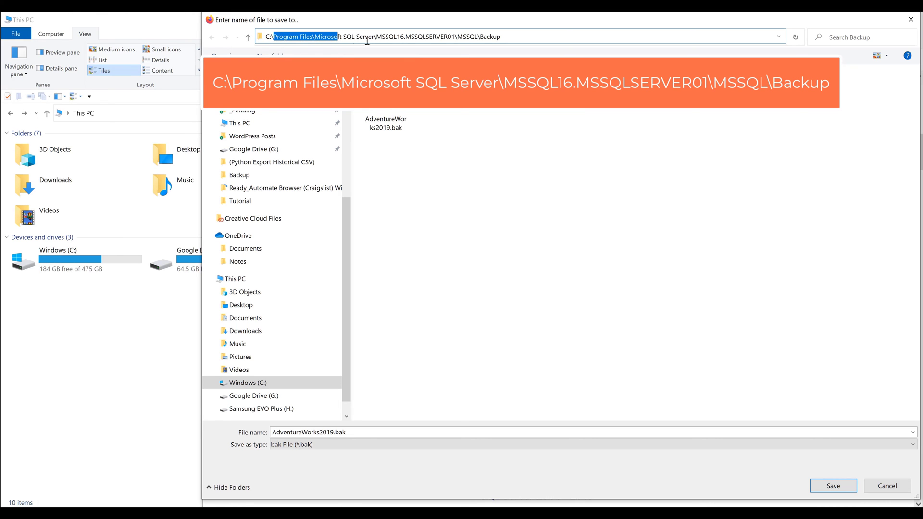
{"action": "left_click", "coordinate": [377, 37]}
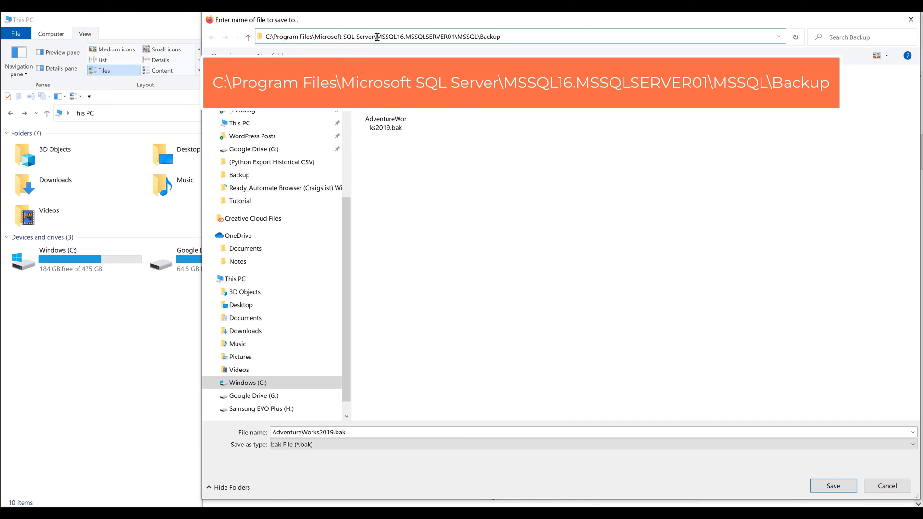
{"action": "mouse_move", "coordinate": [405, 36]}
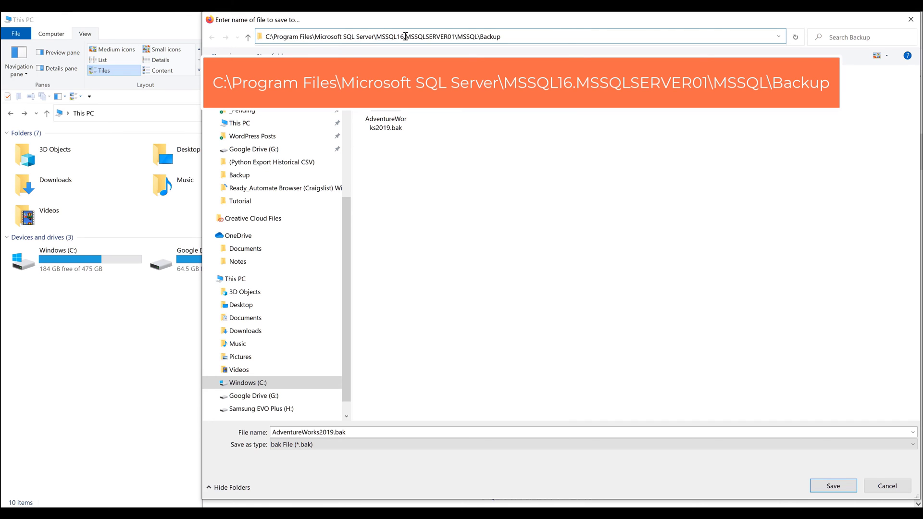
{"action": "double_click", "coordinate": [390, 36]}
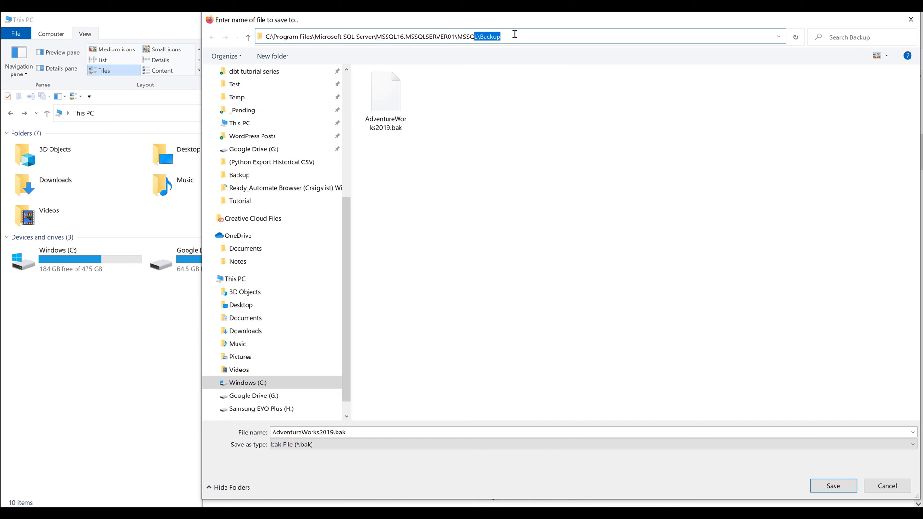
Save AdventureWorks2019.bak into that SQL Server Backup folder
{"action": "left_click", "coordinate": [466, 172]}
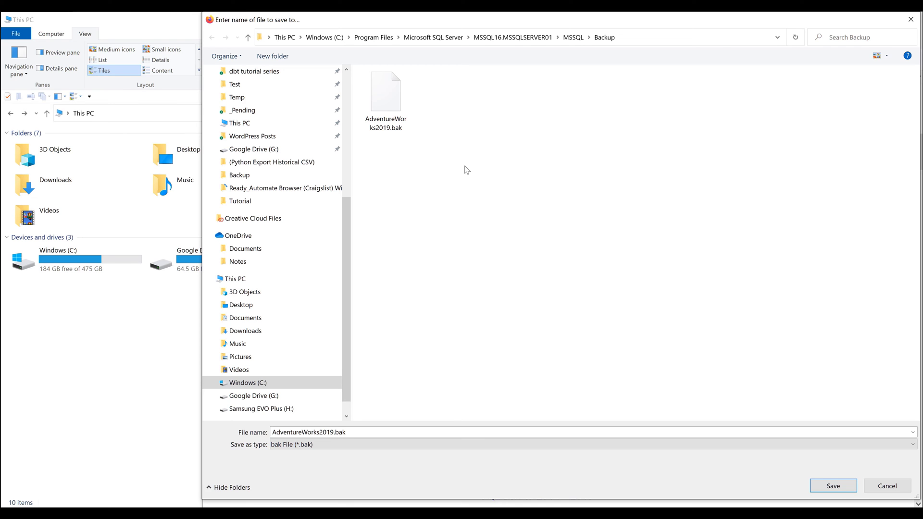
{"action": "left_click", "coordinate": [833, 485]}
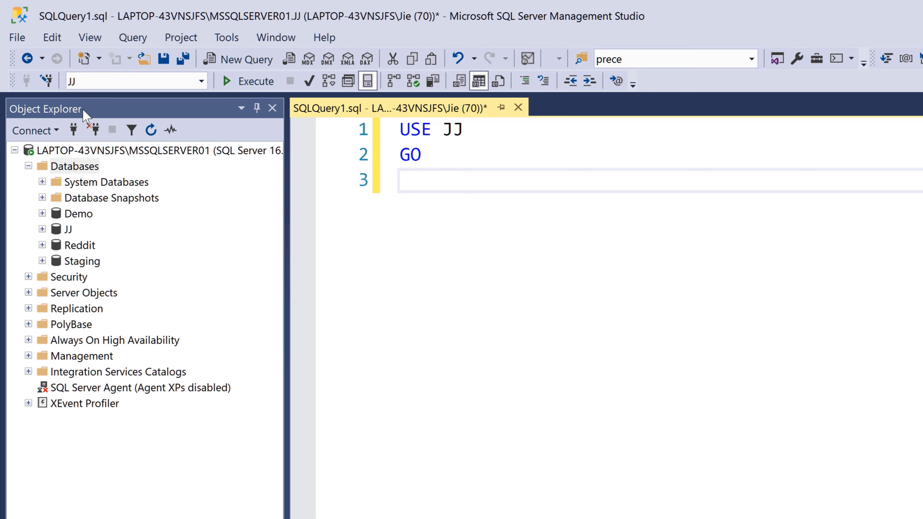
Start Restore Database from the Databases node in Object Explorer
{"action": "right_click", "coordinate": [75, 166]}
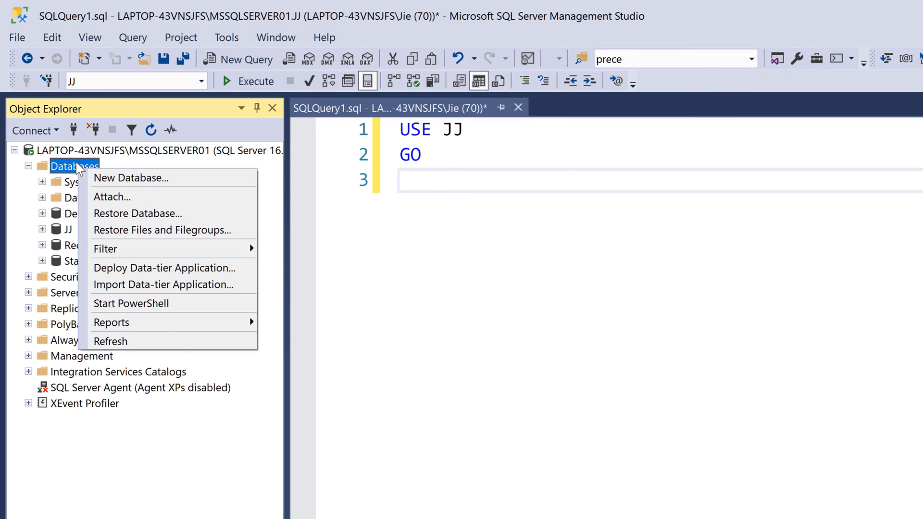
{"action": "mouse_move", "coordinate": [138, 213]}
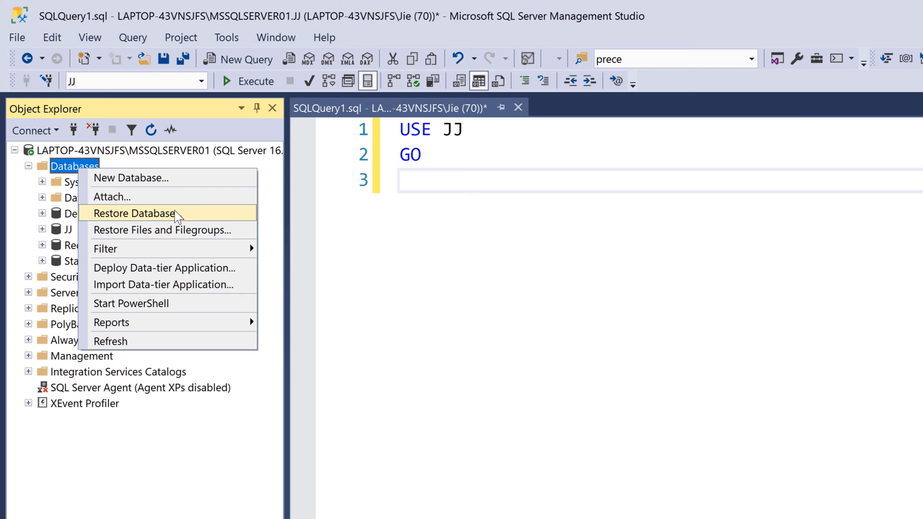
{"action": "left_click", "coordinate": [135, 214]}
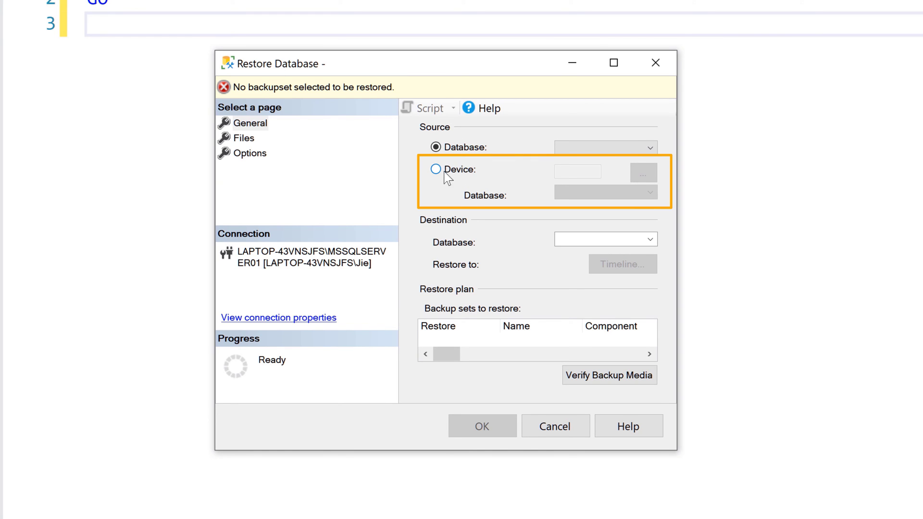
Choose Device as source and add AdventureWorks2019.bak as the backup media, queuing its full backup
{"action": "left_click", "coordinate": [435, 170]}
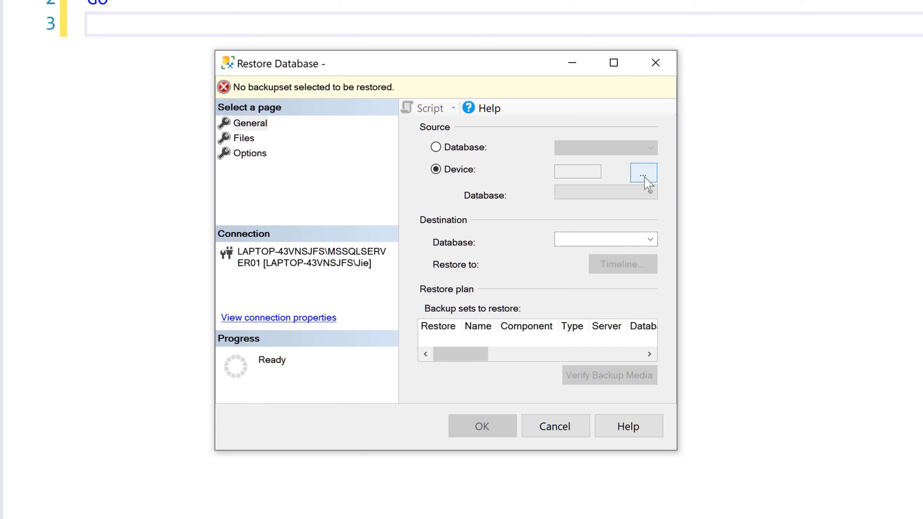
{"action": "left_click", "coordinate": [643, 172]}
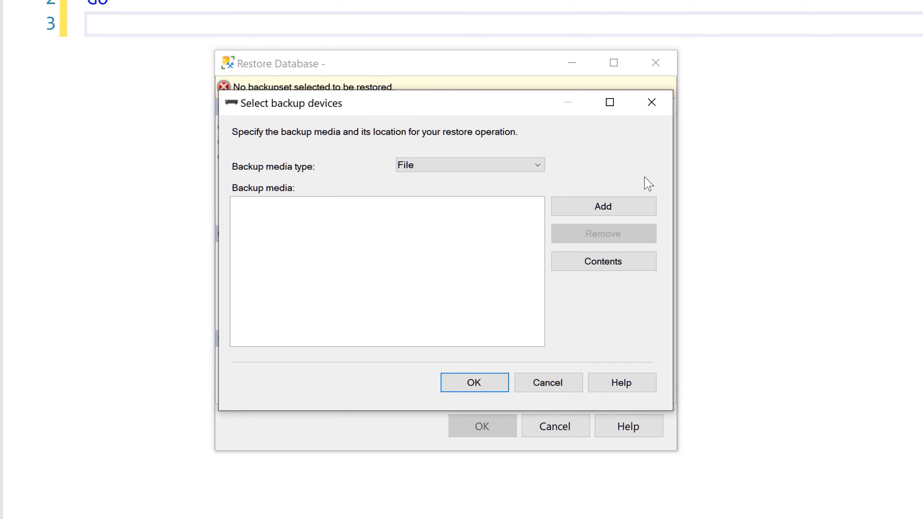
{"action": "mouse_move", "coordinate": [318, 194]}
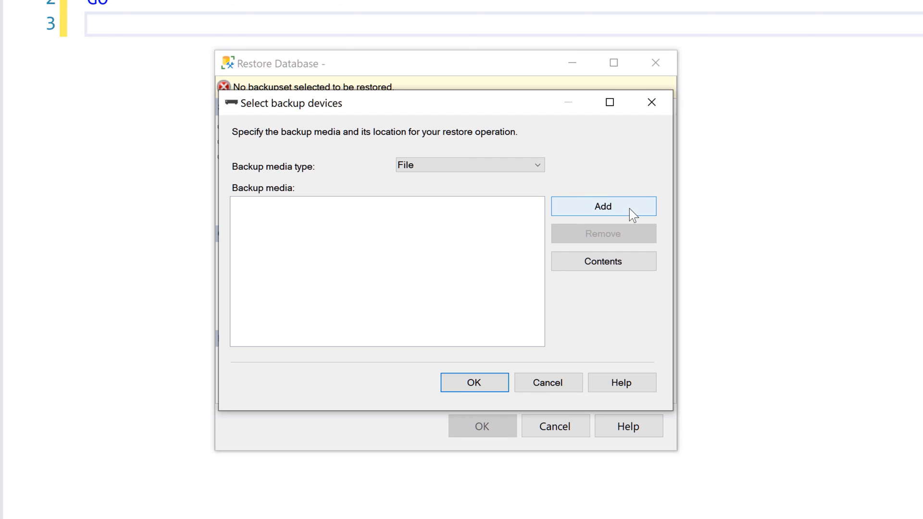
{"action": "left_click", "coordinate": [603, 205]}
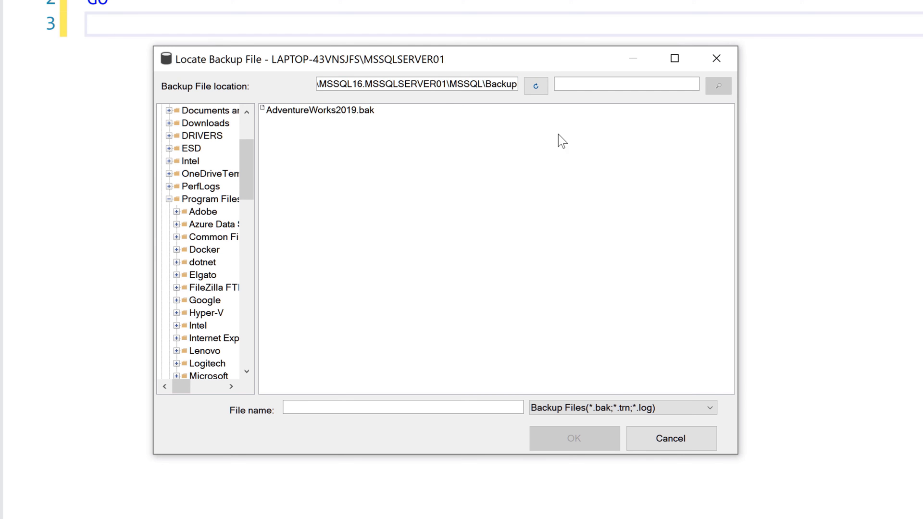
{"action": "mouse_move", "coordinate": [758, 443]}
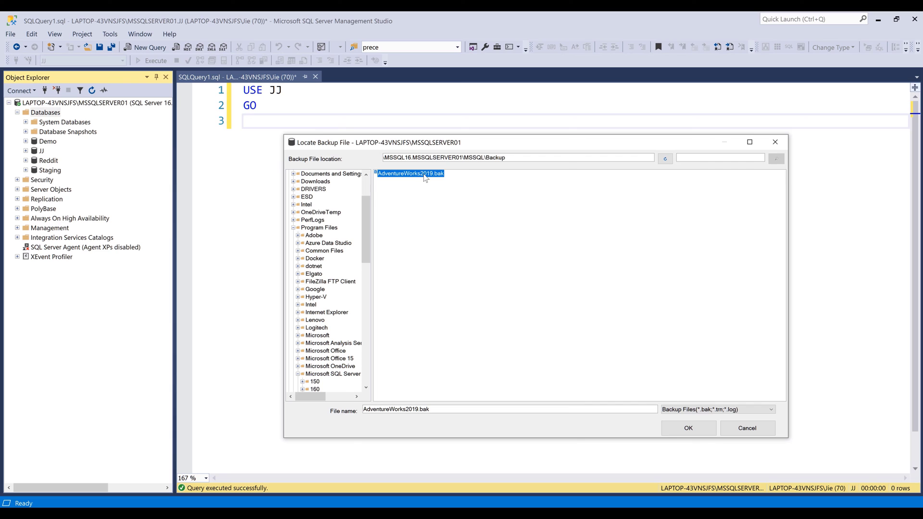
{"action": "left_click", "coordinate": [687, 428]}
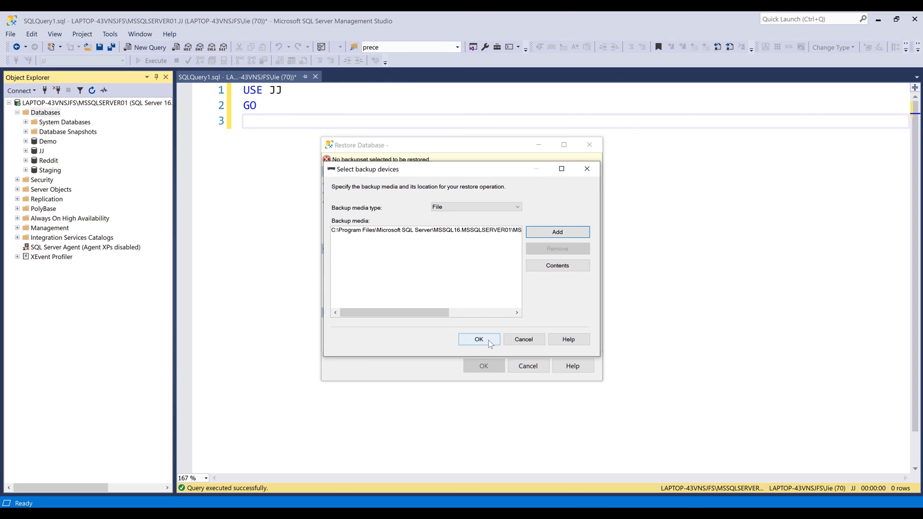
{"action": "left_click", "coordinate": [478, 339]}
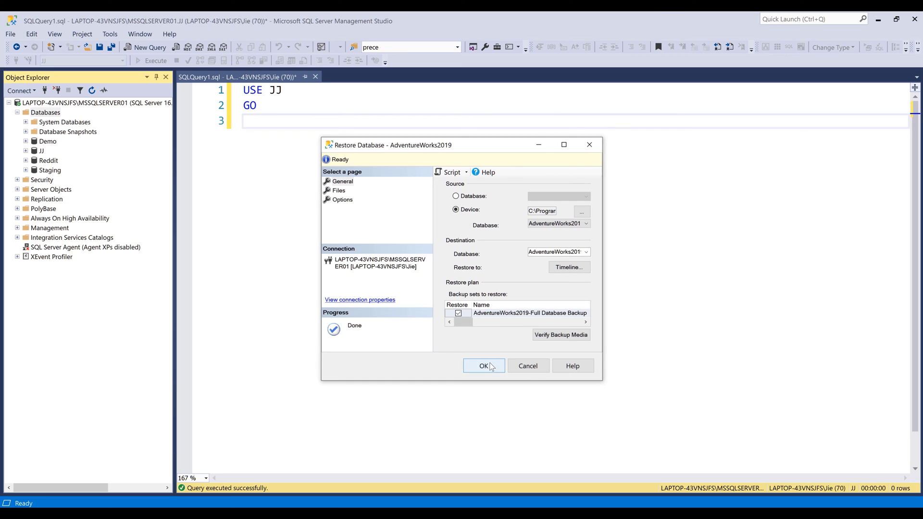
Run the restore of AdventureWorks2019 and acknowledge the success message
{"action": "left_click", "coordinate": [483, 365]}
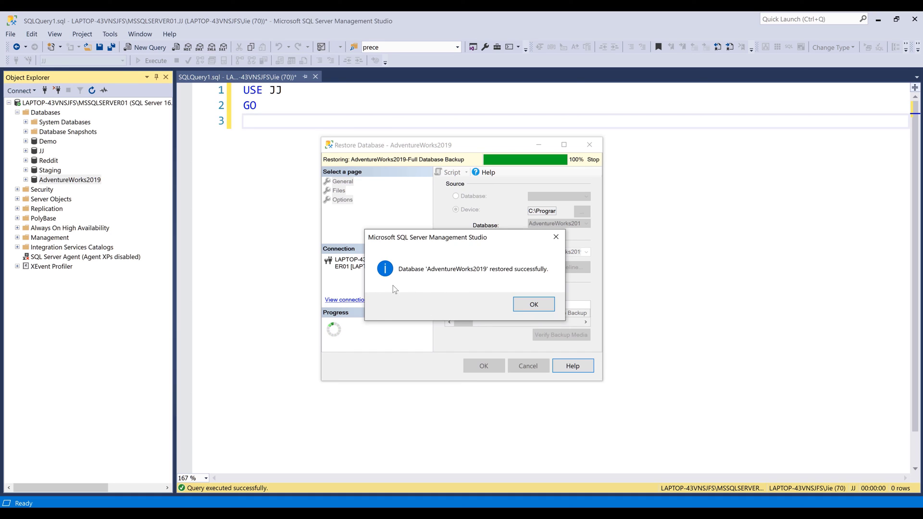
{"action": "mouse_move", "coordinate": [405, 283]}
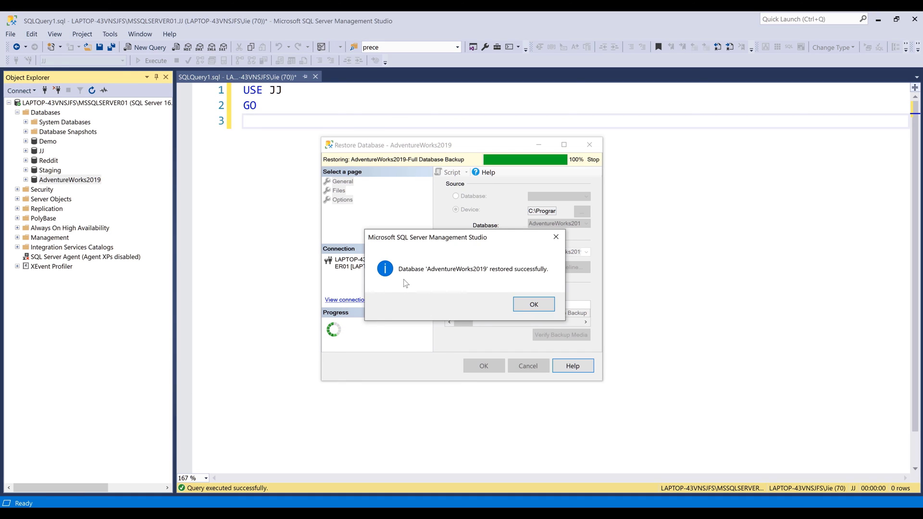
{"action": "mouse_move", "coordinate": [421, 277]}
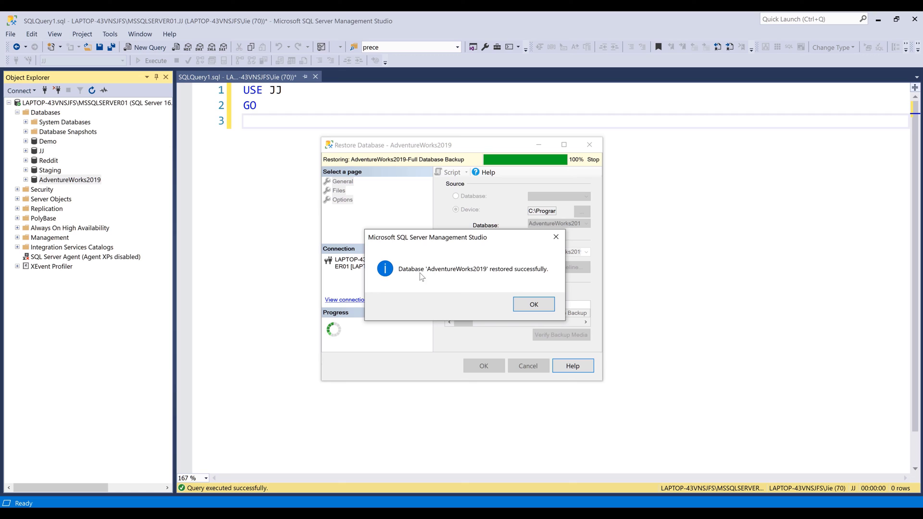
{"action": "mouse_move", "coordinate": [538, 277]}
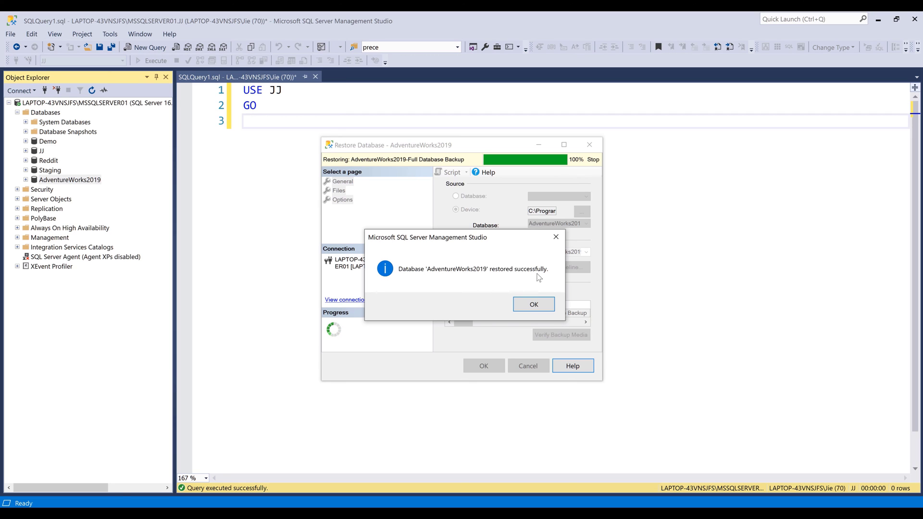
{"action": "left_click", "coordinate": [533, 304]}
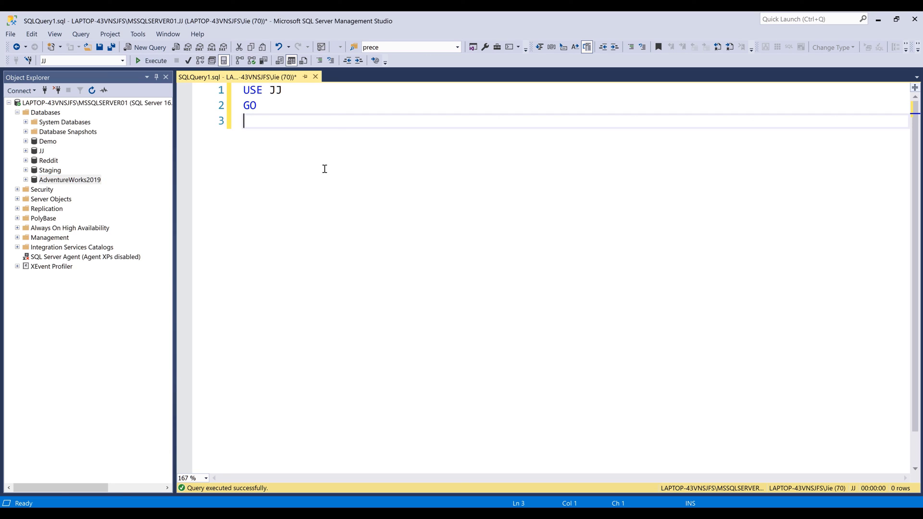
{"action": "mouse_move", "coordinate": [61, 172]}
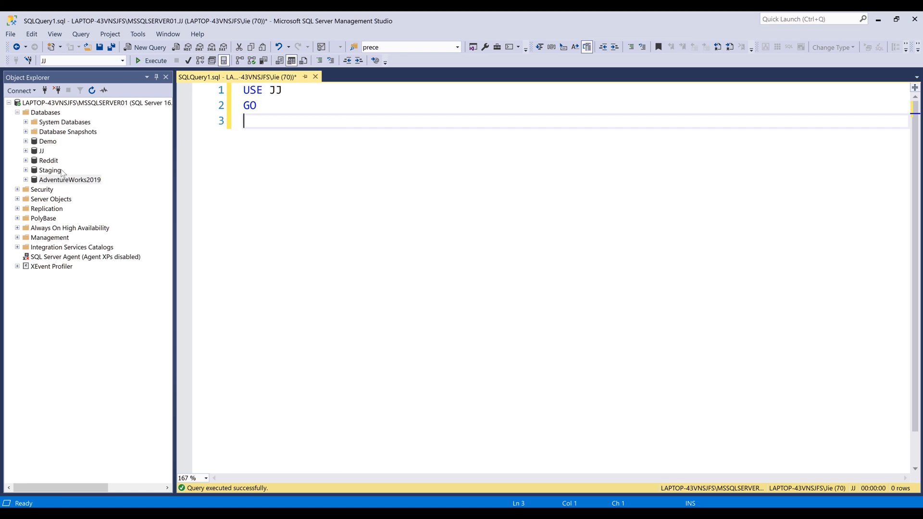
{"action": "mouse_move", "coordinate": [56, 185]}
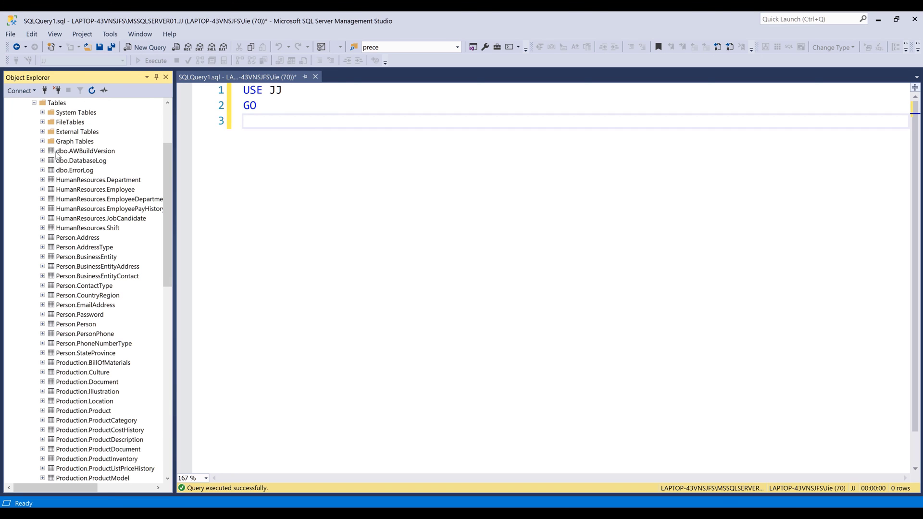
Scroll through AdventureWorks2019's HumanResources, Person, Production and Sales tables and views
{"action": "scroll", "scroll_direction": "down", "scroll_amount": 3}
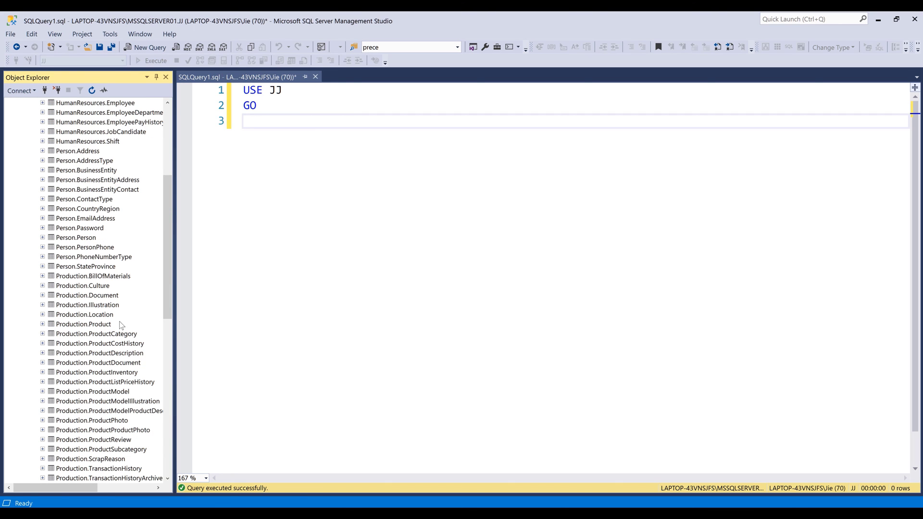
{"action": "mouse_move", "coordinate": [118, 287]}
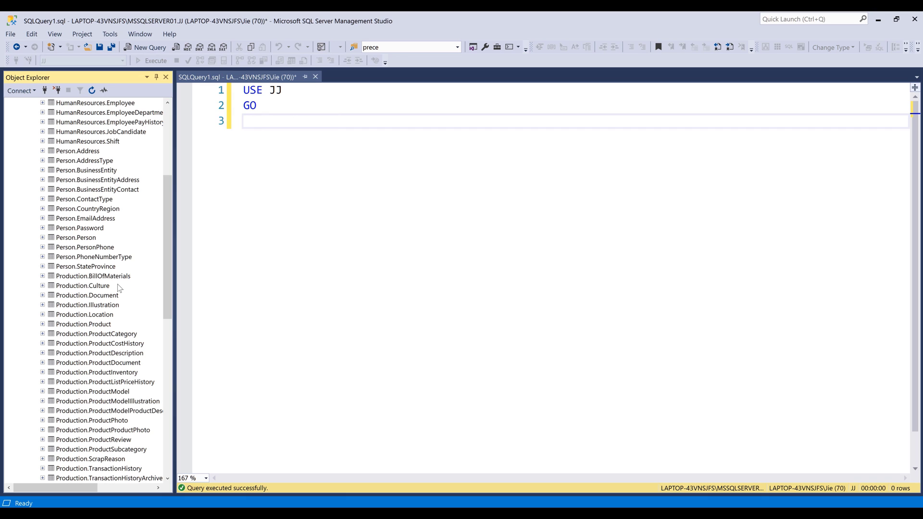
{"action": "scroll", "scroll_direction": "down", "scroll_amount": 3}
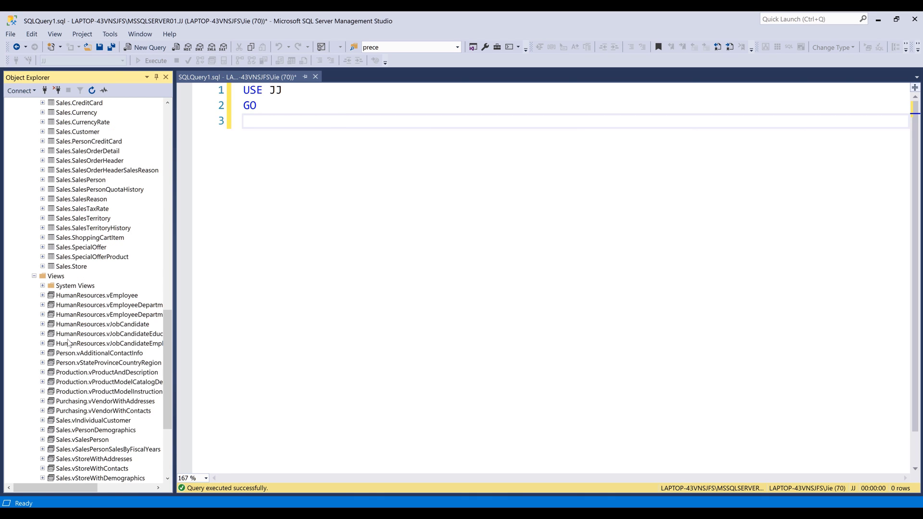
{"action": "scroll", "scroll_direction": "down", "scroll_amount": 3}
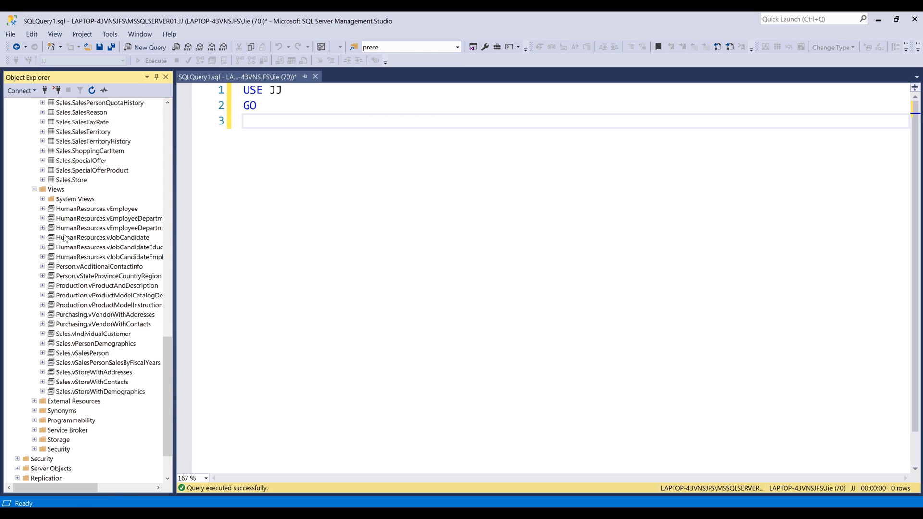